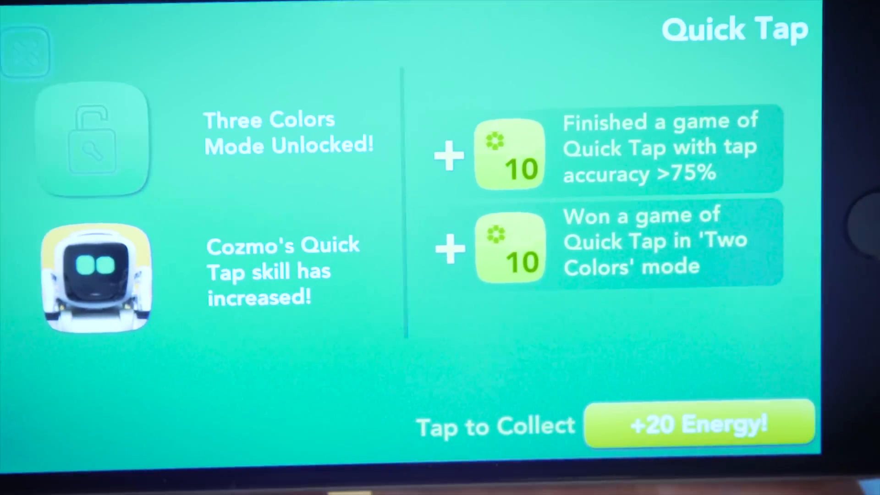
Collect the +20 energy from Quick Tap and return to the home screen.
{"action": "left_click", "coordinate": [700, 425]}
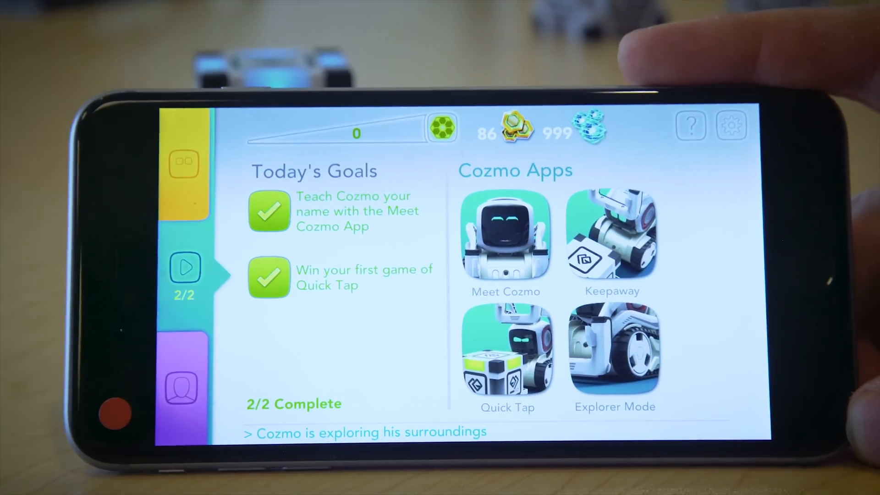